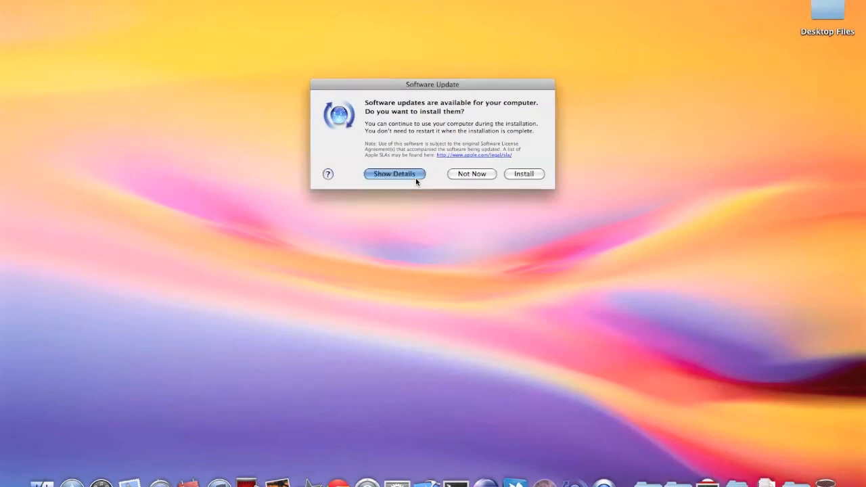
# Expand the update details and view the iTunes 10.4 release notes.
pyautogui.click(394, 174)
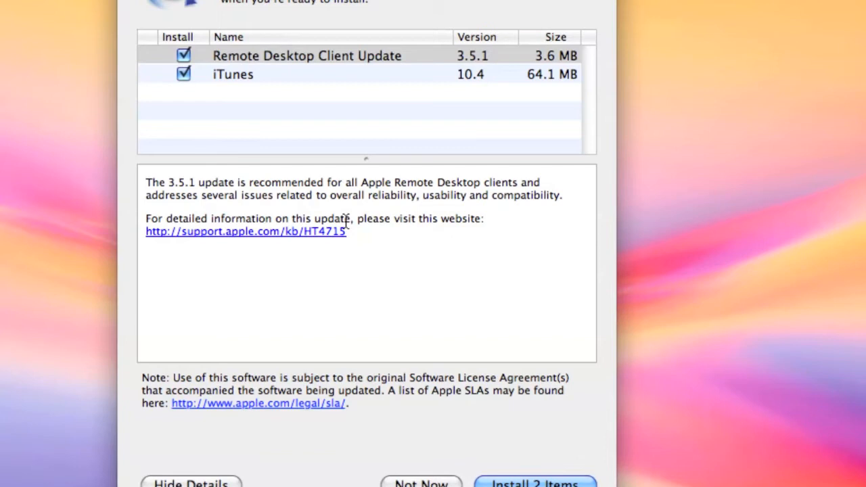
pyautogui.moveTo(414, 6)
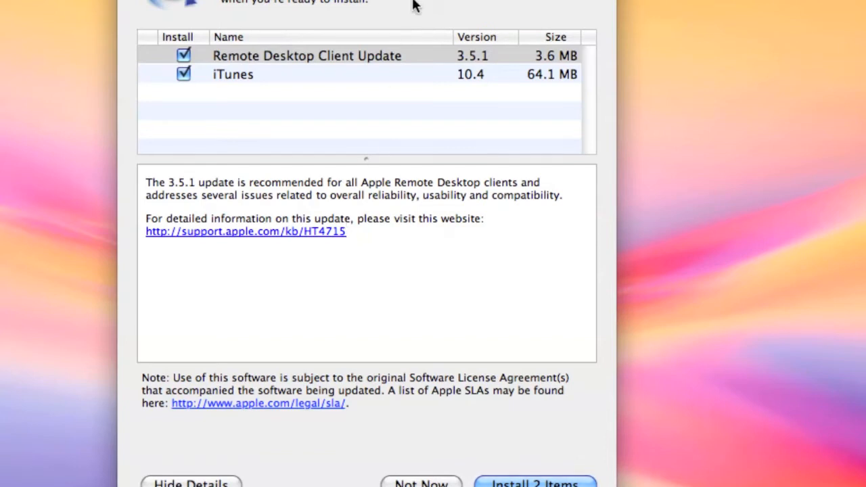
pyautogui.click(232, 104)
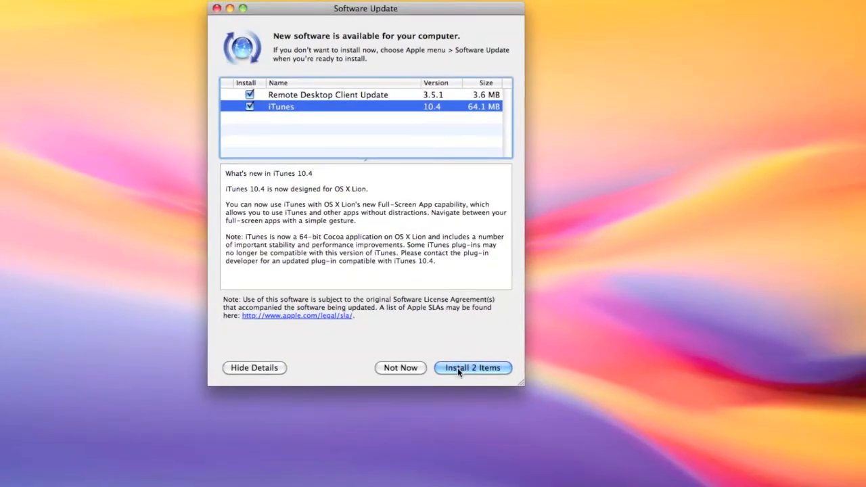
# Install Remote Desktop Client 3.5.1 and iTunes 10.4, agreeing to the iTunes license.
pyautogui.click(472, 367)
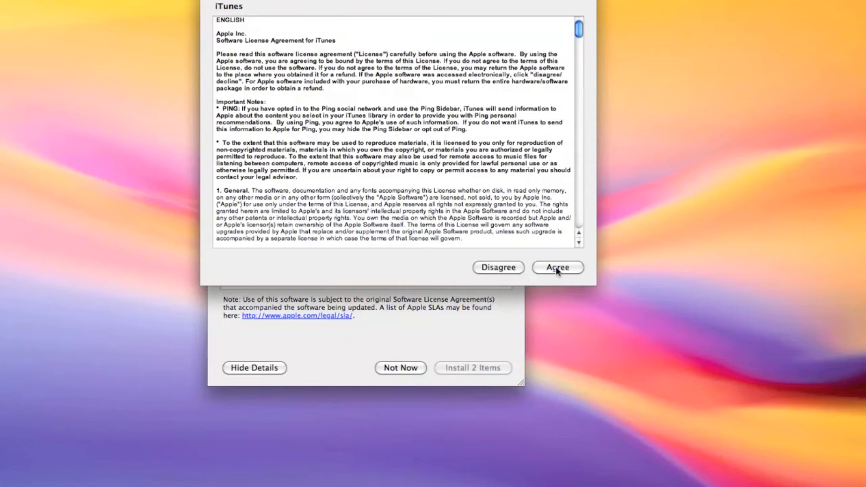
pyautogui.click(557, 267)
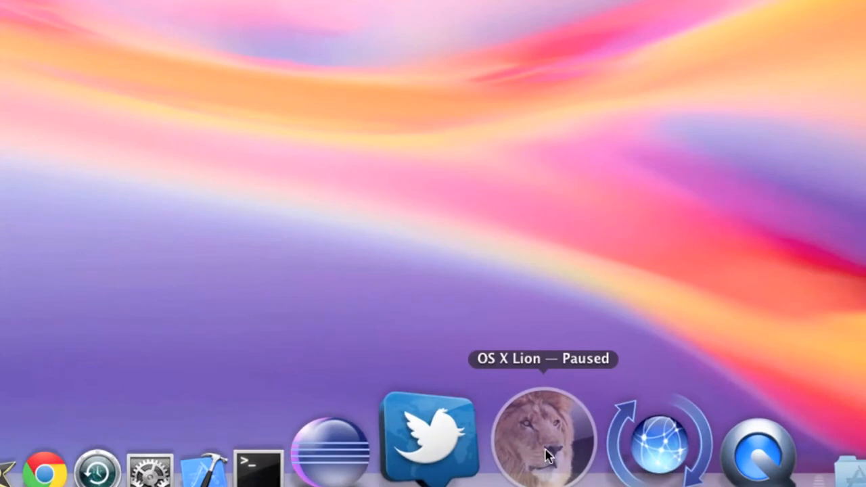
pyautogui.moveTo(548, 457)
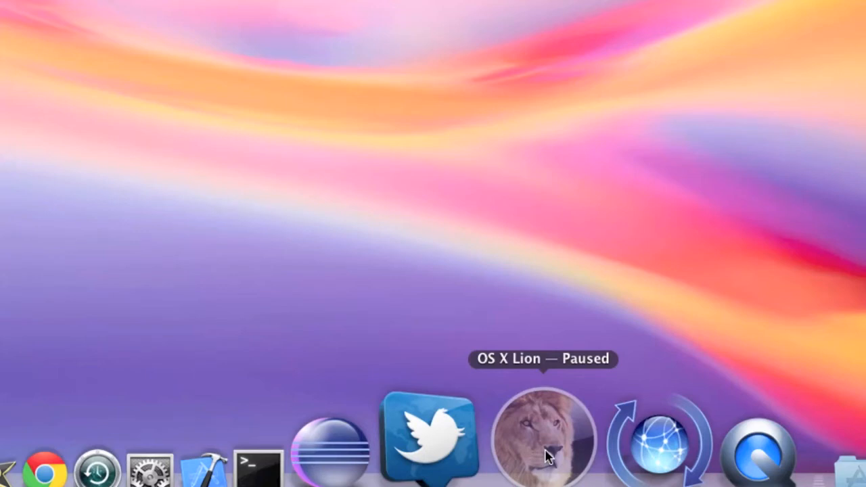
pyautogui.click(542, 436)
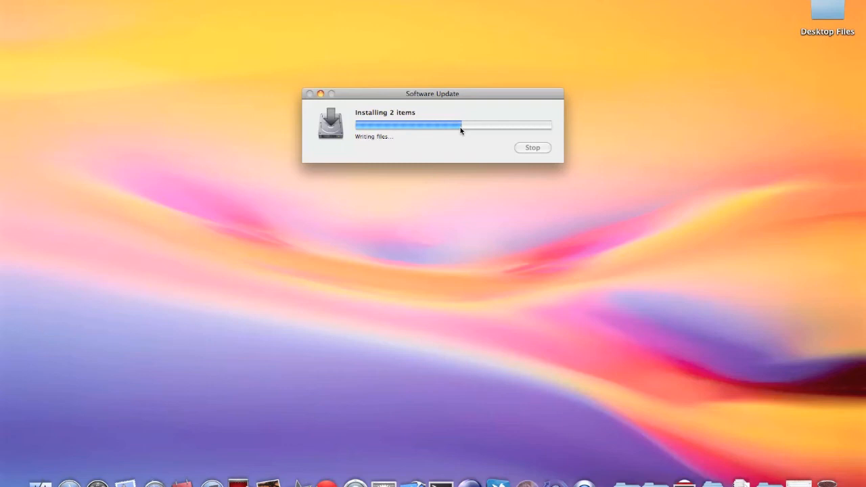
# Wait while the two updates install, past the halfway point.
pyautogui.click(832, 3)
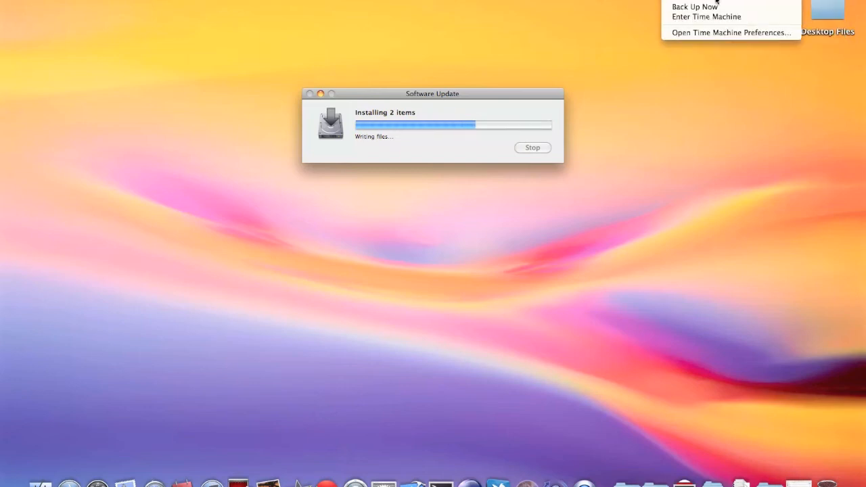
pyautogui.moveTo(721, 114)
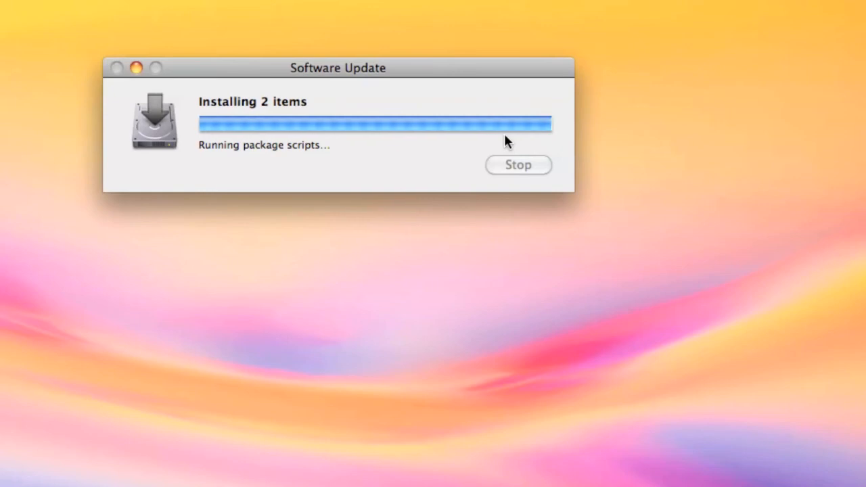
pyautogui.moveTo(553, 132)
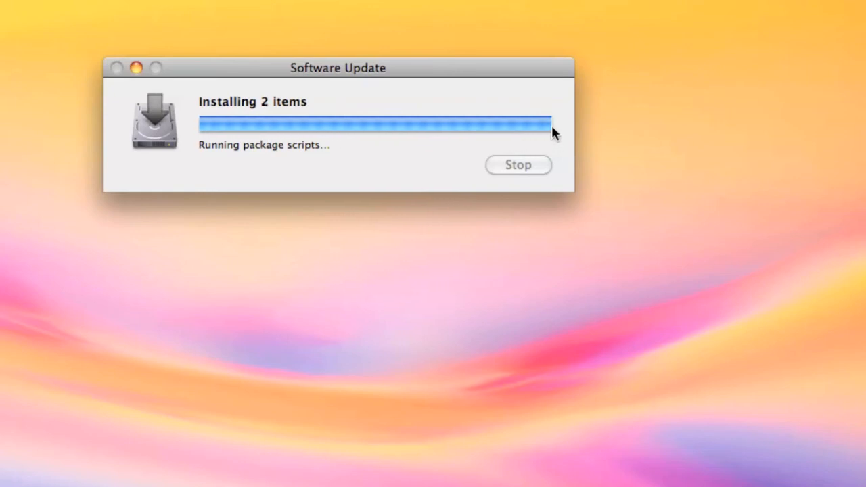
pyautogui.moveTo(544, 138)
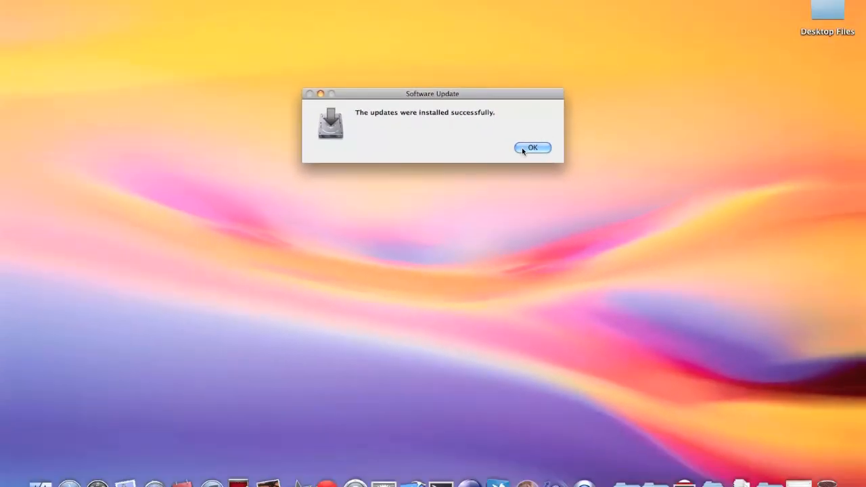
# Dismiss the installation success message and quit Software Update once it reports up to date.
pyautogui.click(533, 148)
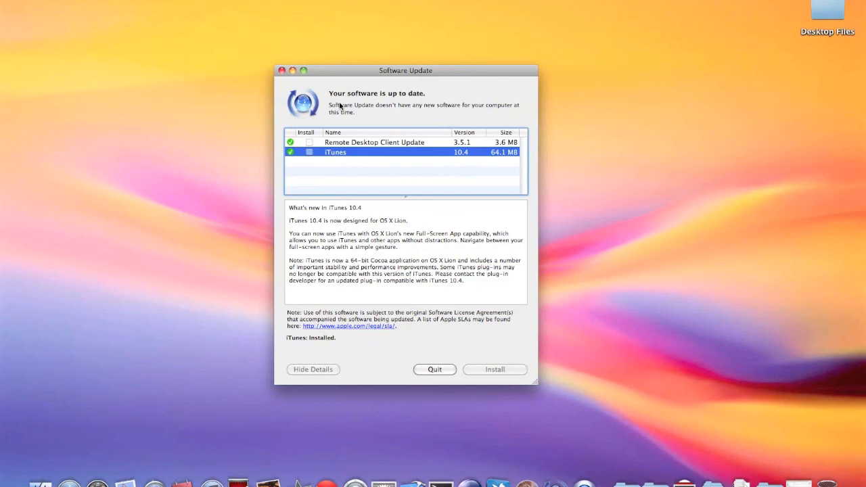
pyautogui.moveTo(447, 380)
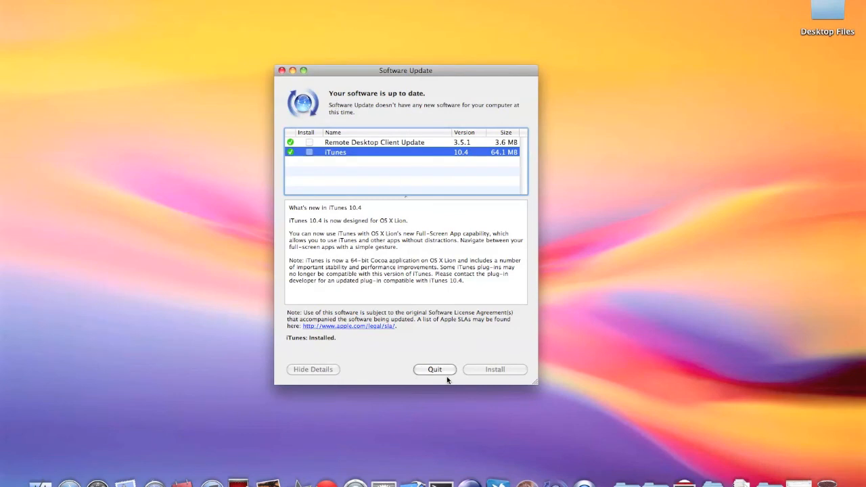
pyautogui.click(434, 370)
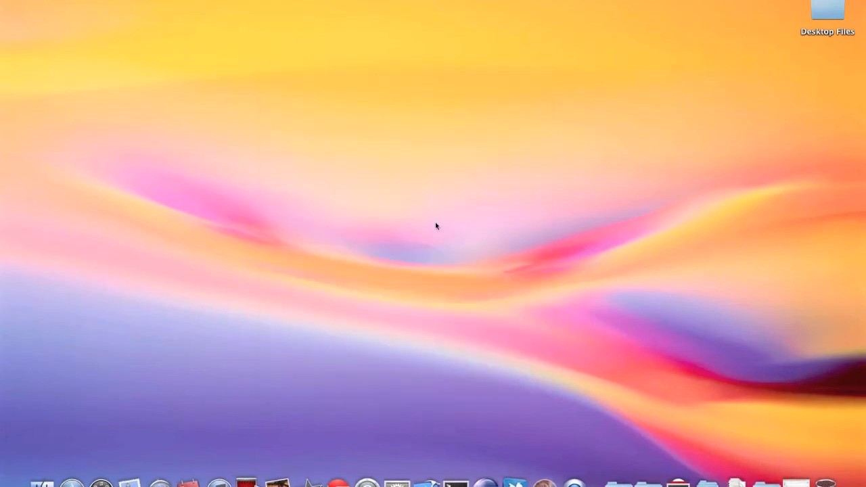
pyautogui.moveTo(276, 176)
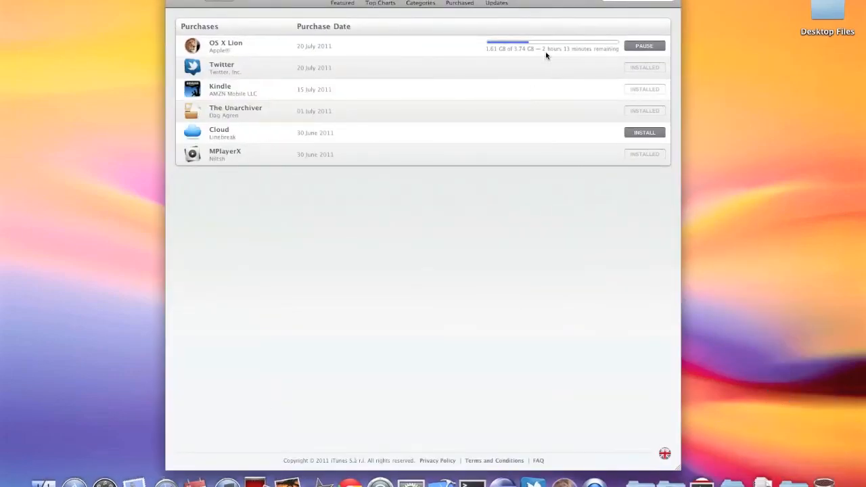
pyautogui.moveTo(567, 56)
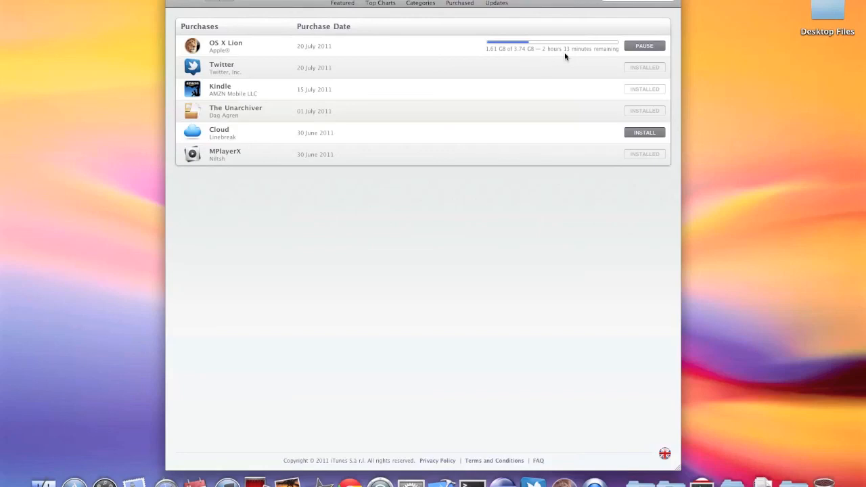
pyautogui.moveTo(526, 52)
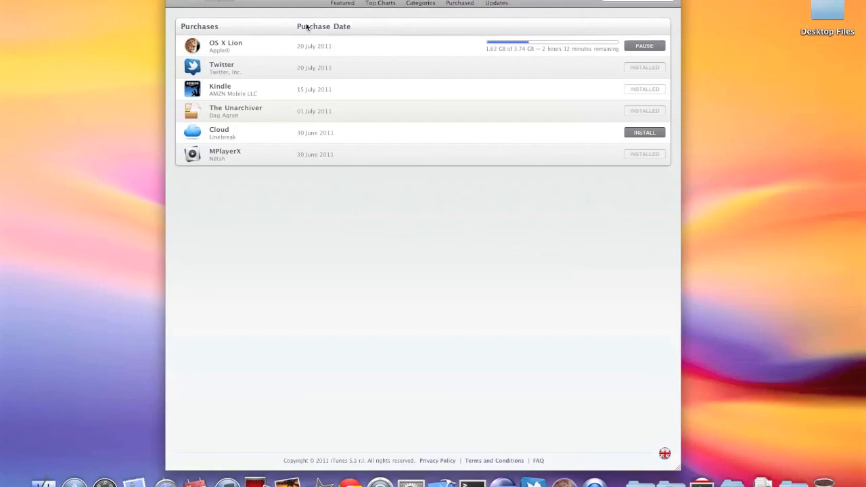
pyautogui.moveTo(191, 13)
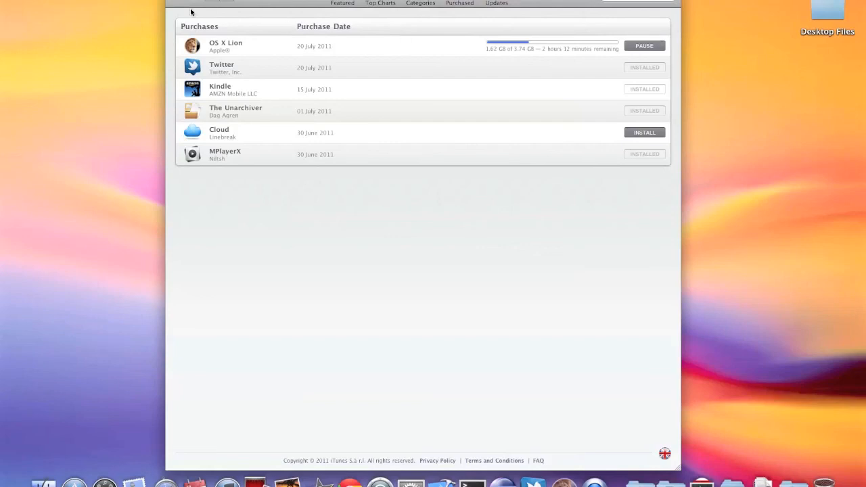